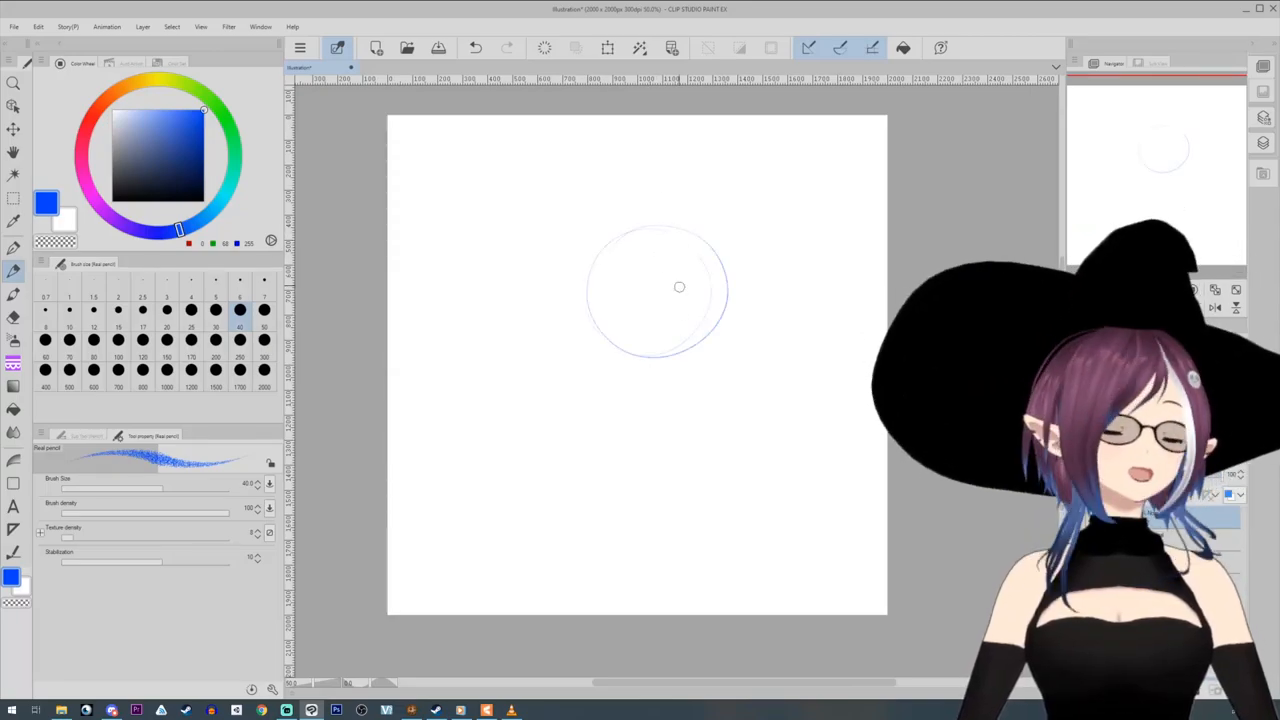
Sketch the head guidelines, both eyes and brows, and the hairline in blue pencil.
left_click_drag(650, 290, 730, 340)
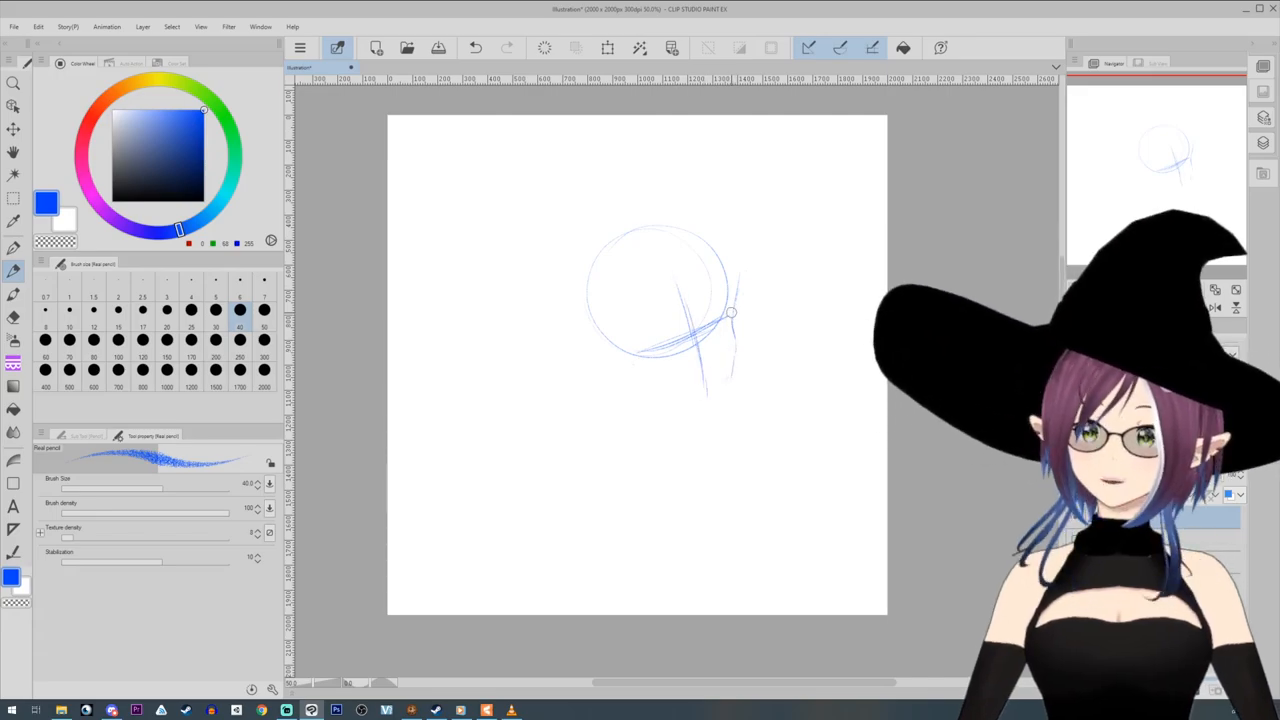
left_click_drag(730, 312, 675, 405)
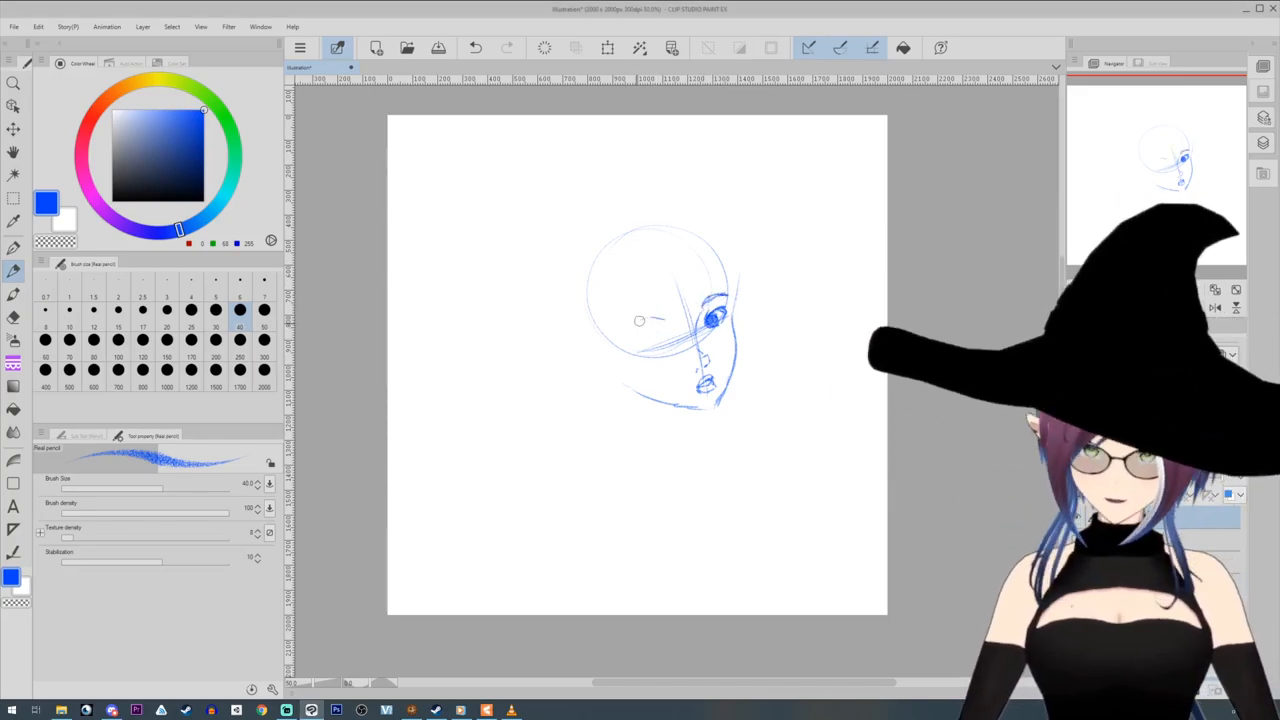
left_click_drag(625, 330, 665, 320)
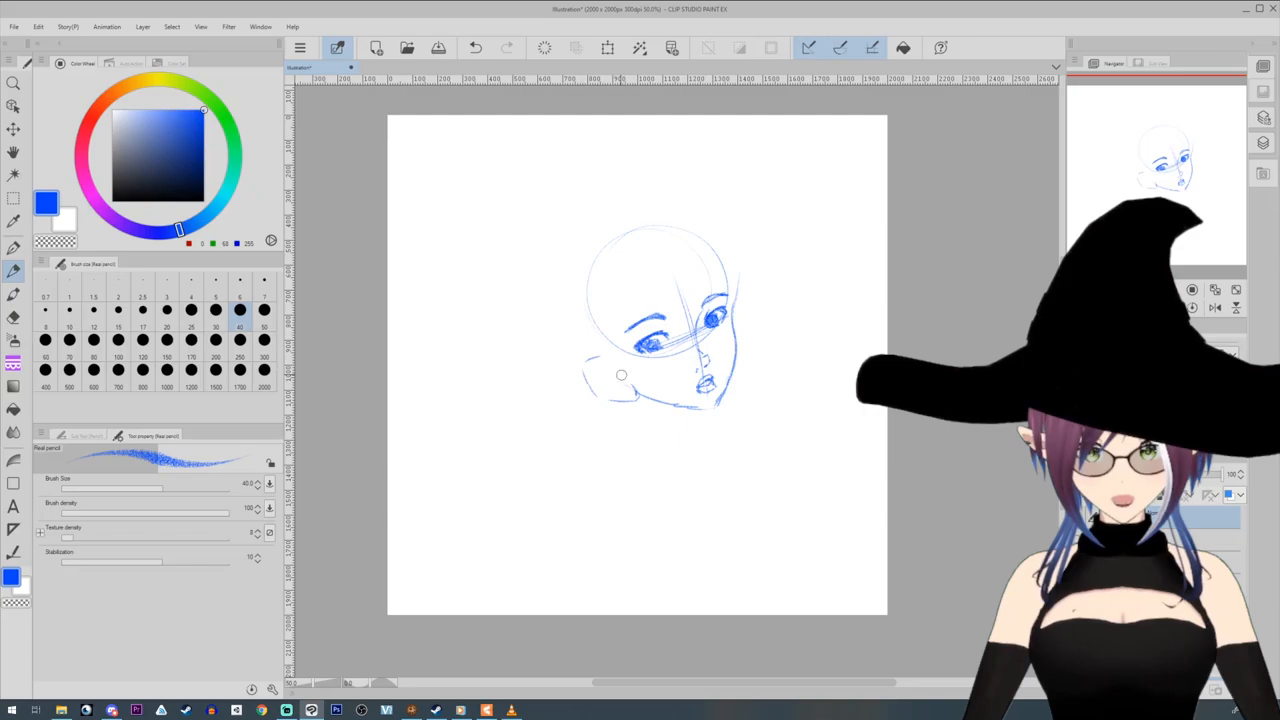
left_click_drag(595, 370, 615, 385)
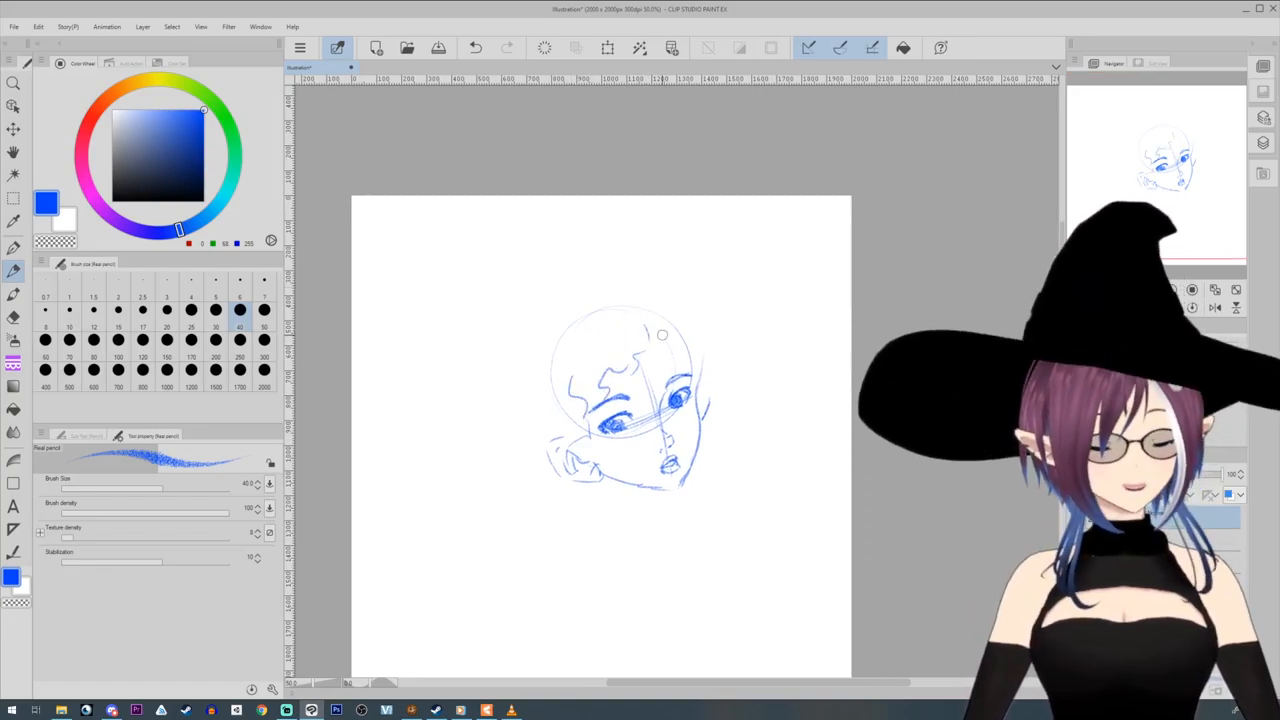
Sketch big curly hair around the head, then the shoulders and sweater.
left_click_drag(700, 350, 730, 285)
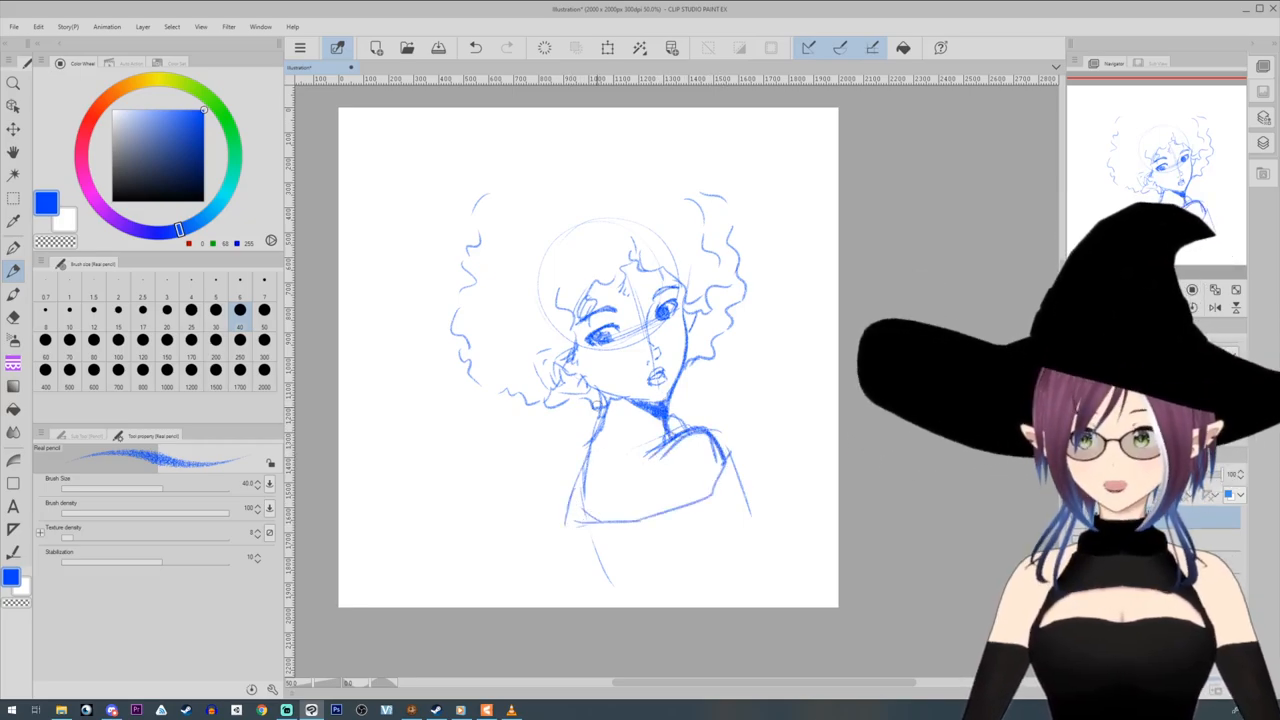
left_click_drag(595, 410, 600, 565)
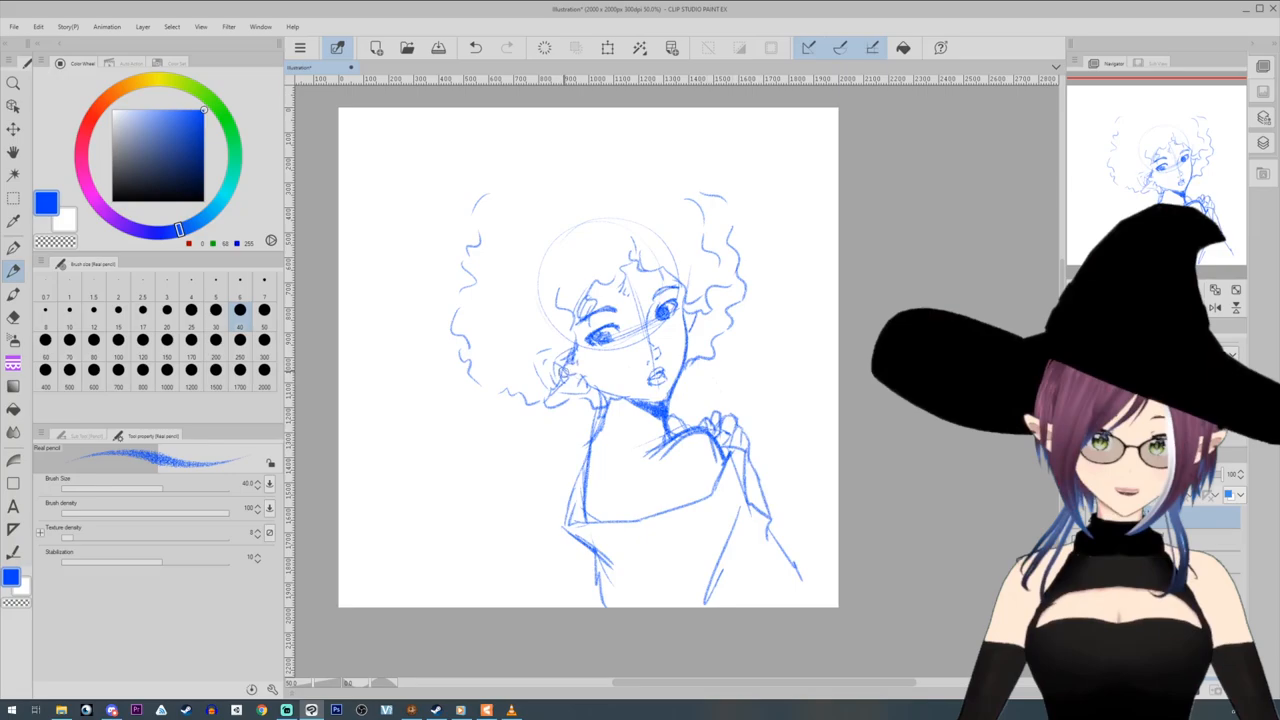
Switch to the black G-pen to ink the full-body hands-on-hips sketch.
left_click(13, 317)
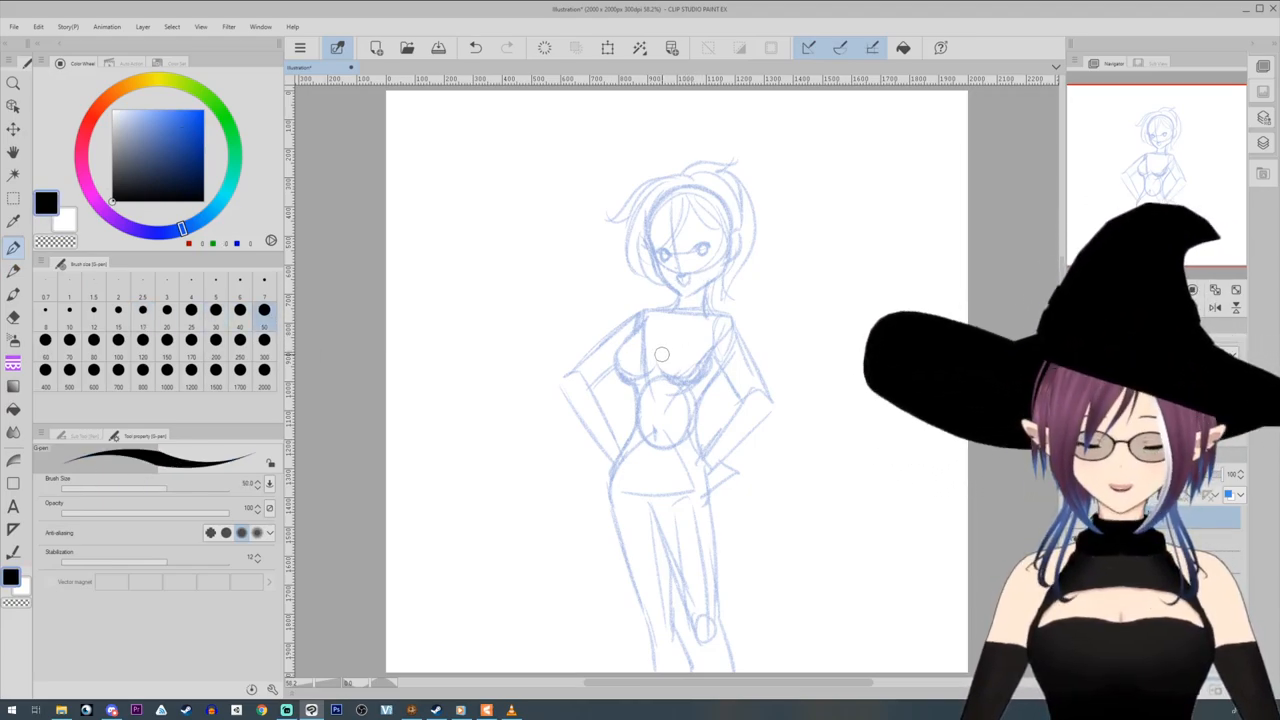
Ink the sailor collar, tie, sweater body and arms in black.
left_click_drag(662, 349, 740, 331)
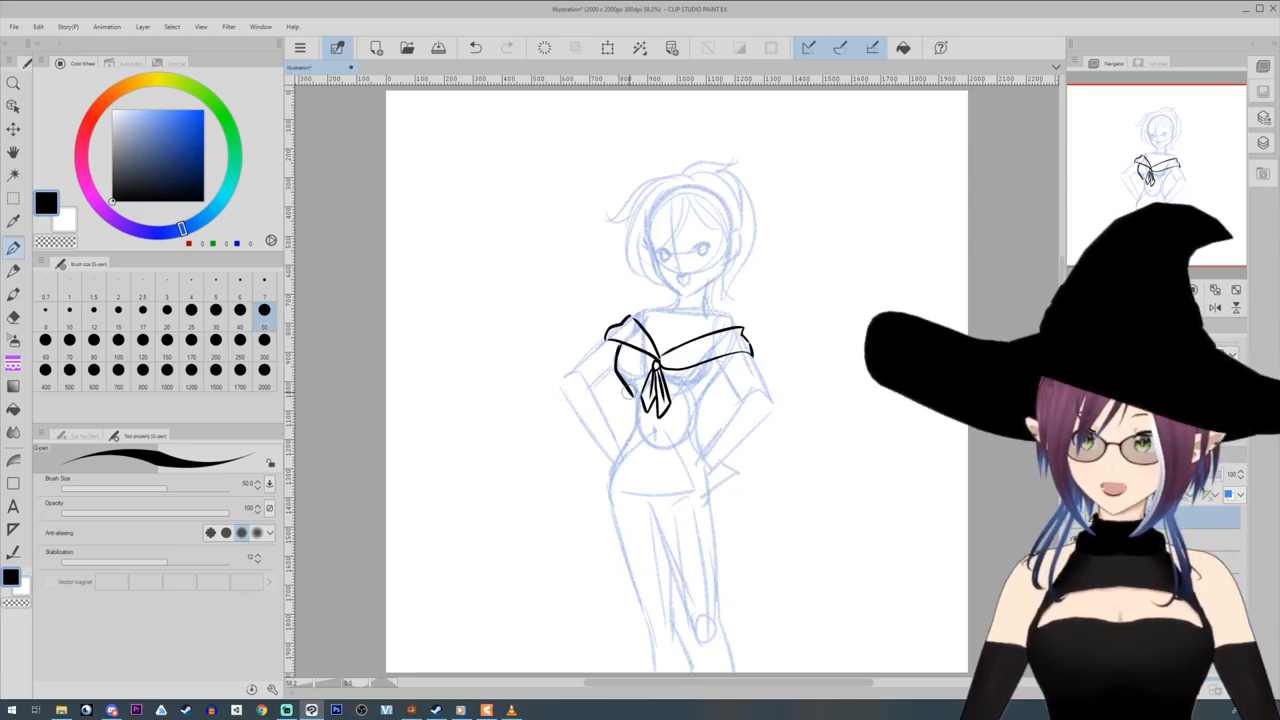
left_click_drag(625, 405, 685, 510)
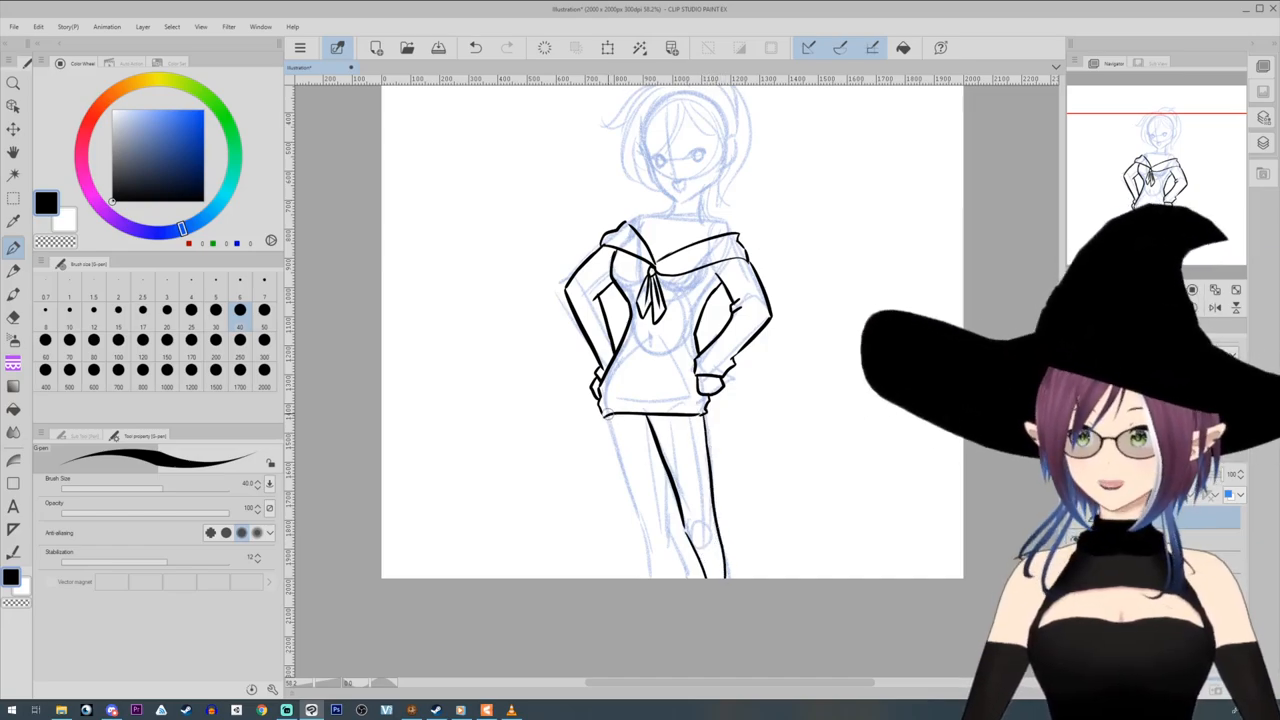
Ink the legs below the sweater in black.
left_click_drag(640, 415, 675, 560)
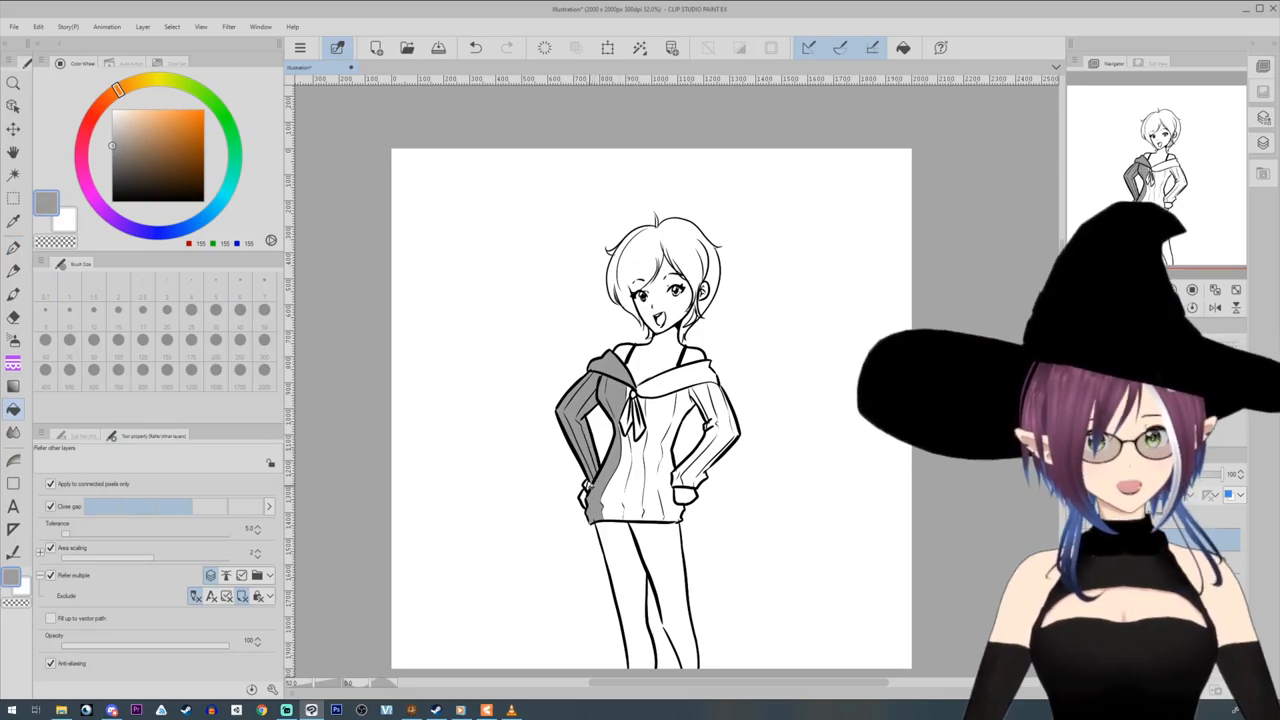
Fill the rest of the sweater grey, the legs dark grey, and the tie pink.
left_click(630, 440)
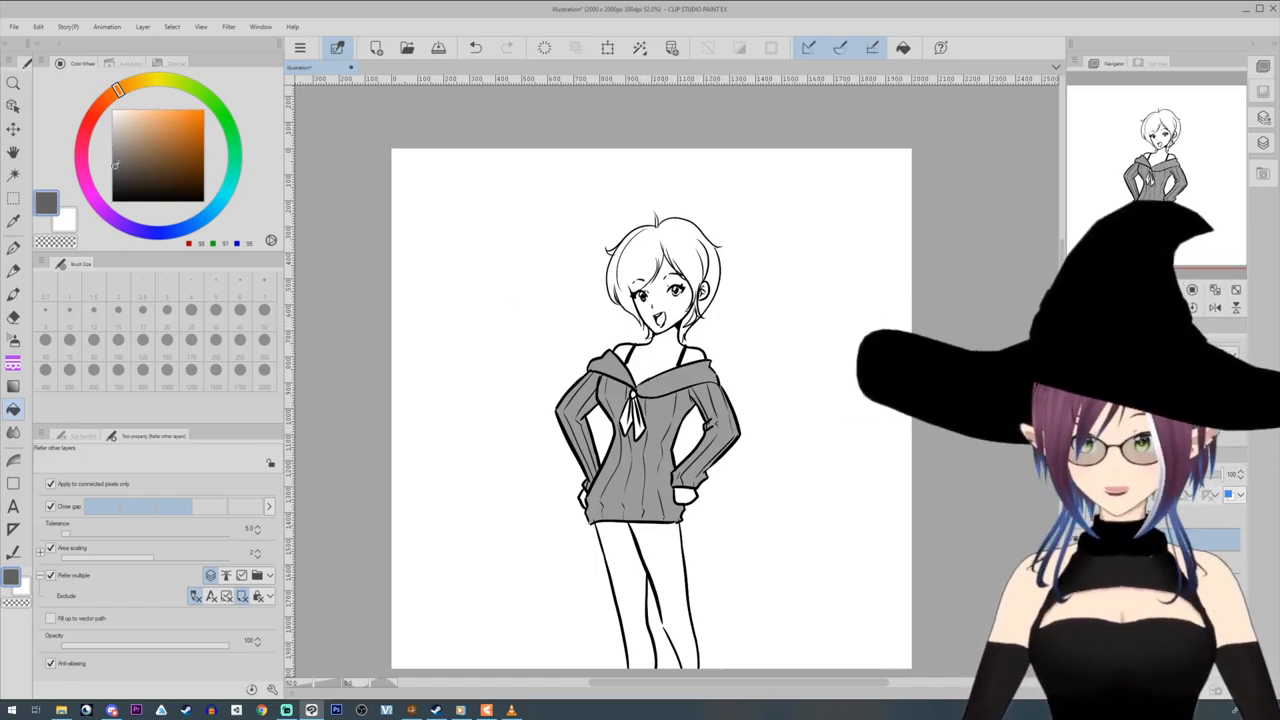
left_click(650, 590)
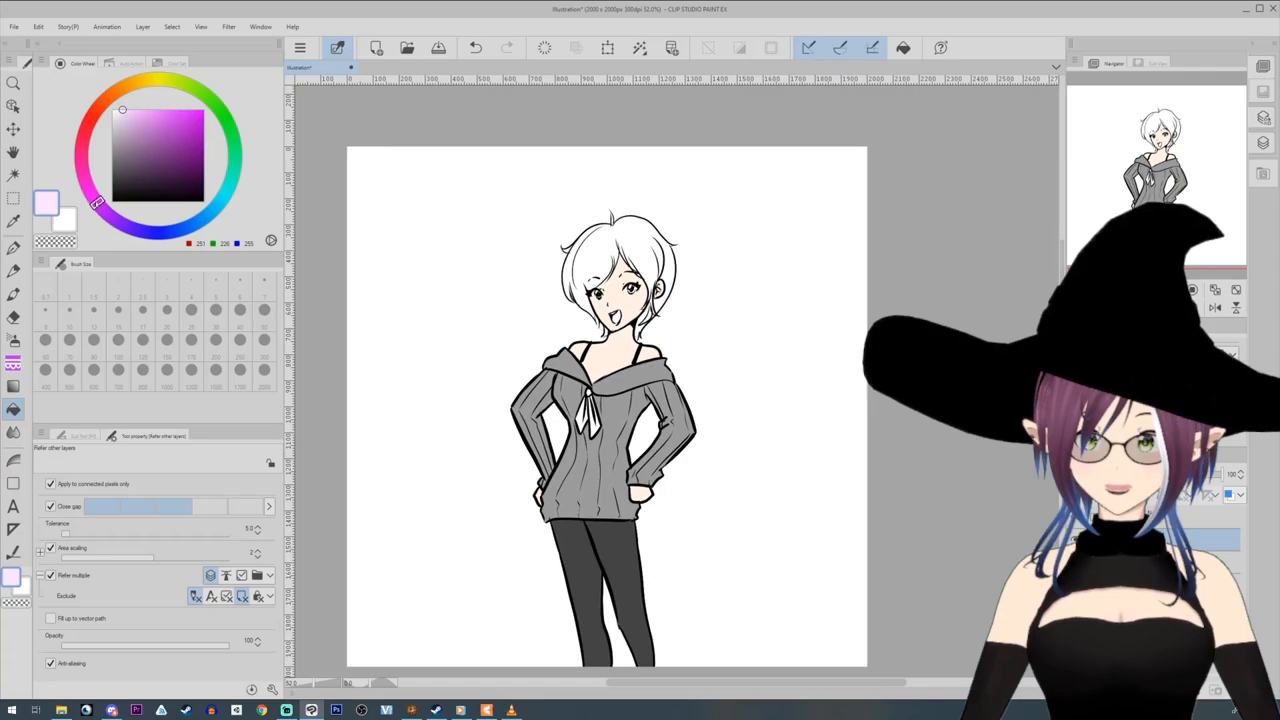
left_click(150, 135)
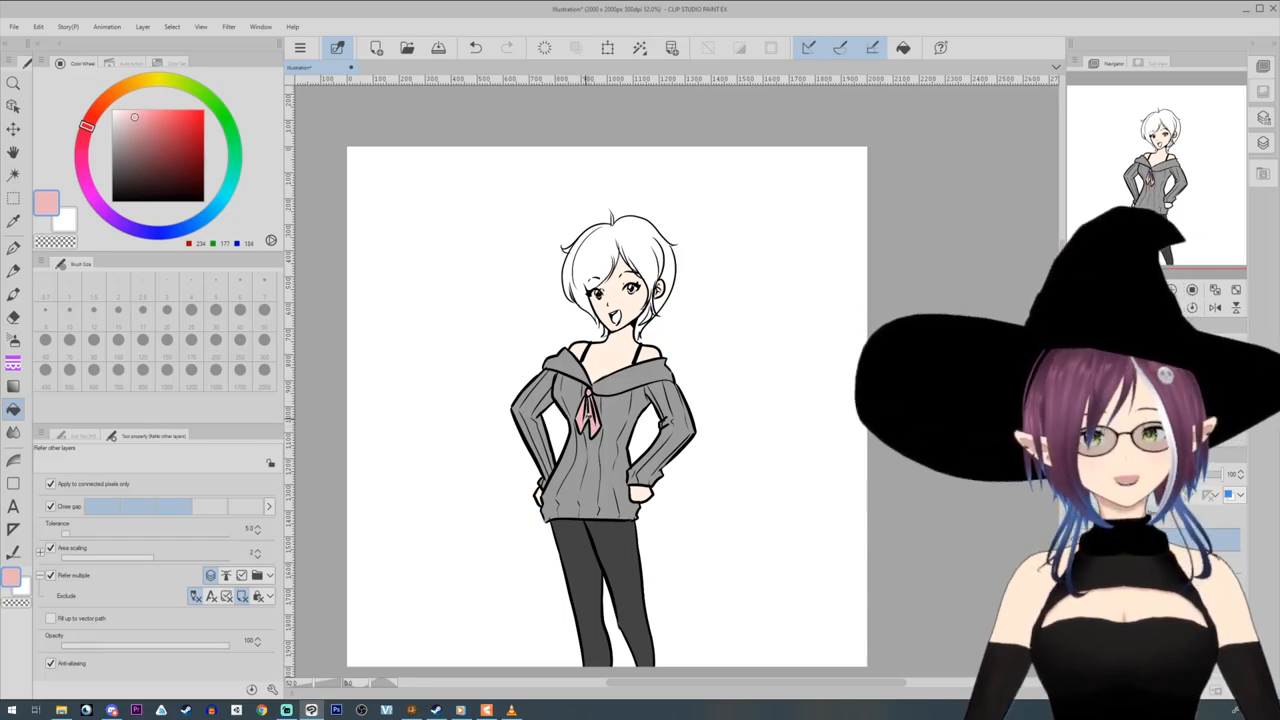
left_click(140, 143)
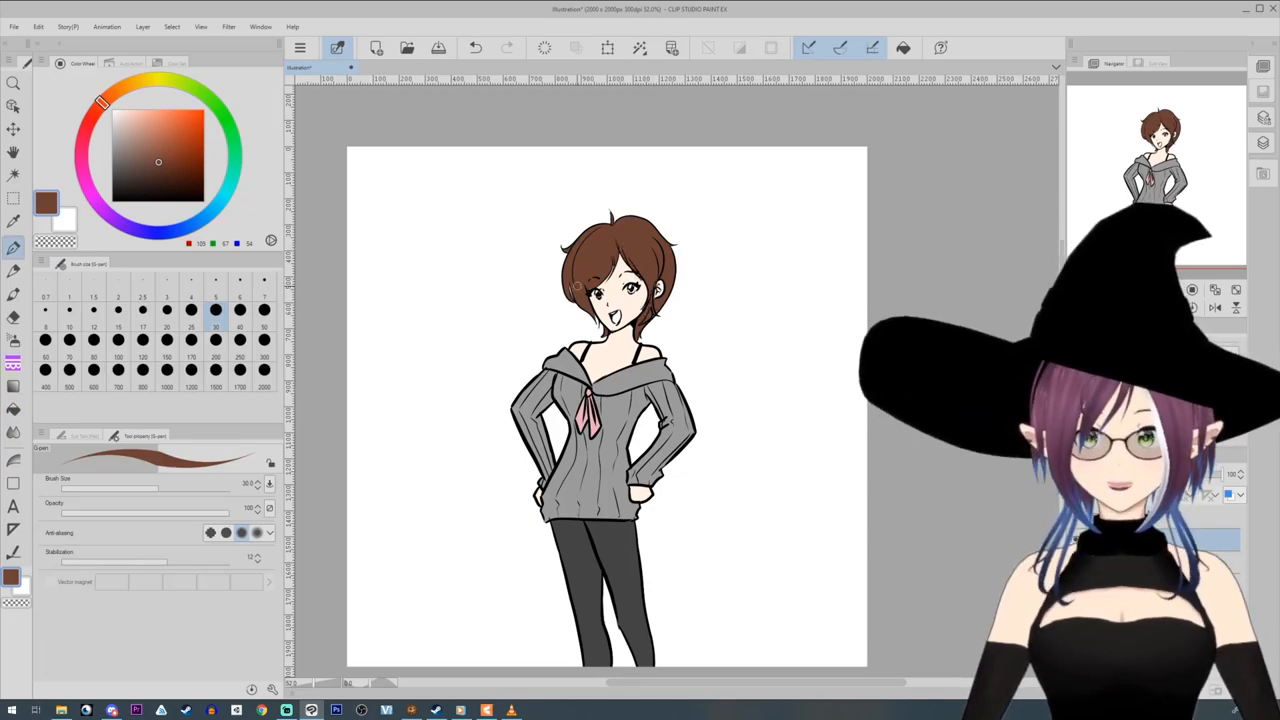
Paint purplish shading over the brown hair.
left_click(119, 95)
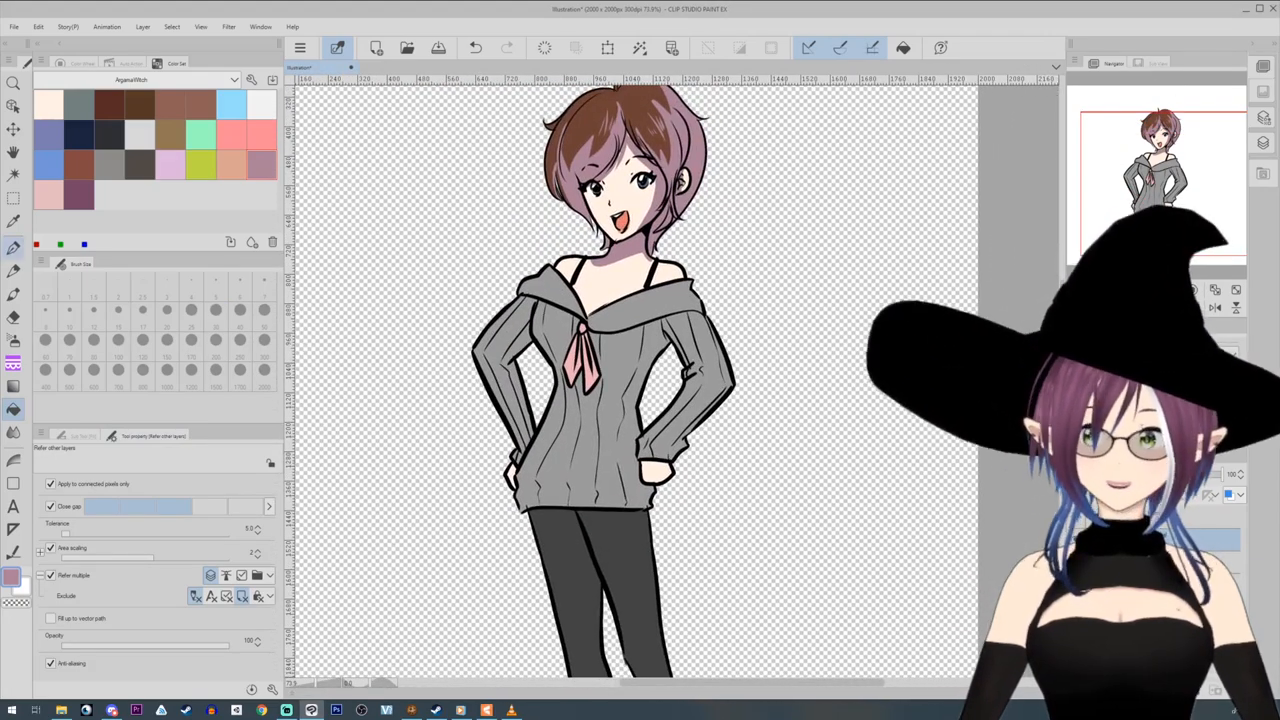
Choose a blue Color Set swatch for the sweater shadows.
left_click(13, 248)
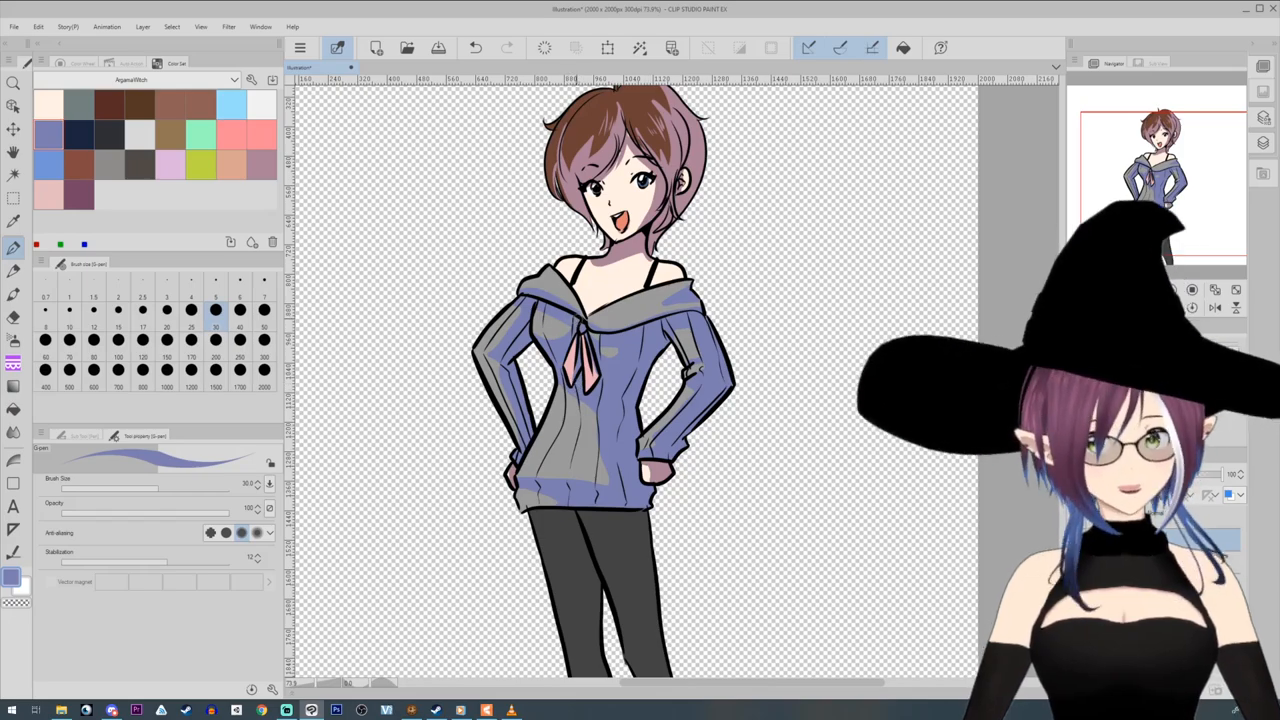
Shade the legs, rotate the canvas upright, and set the shading layer to a burn blend mode.
scroll("down", 3)
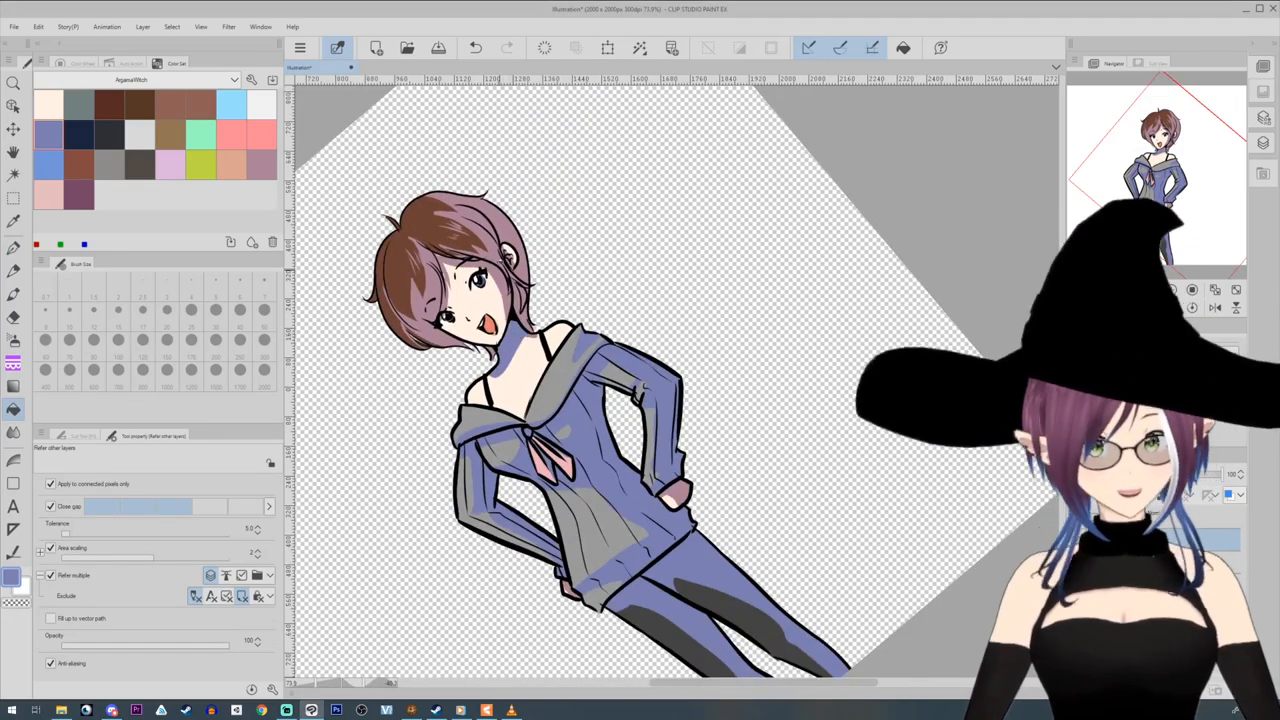
left_click(14, 246)
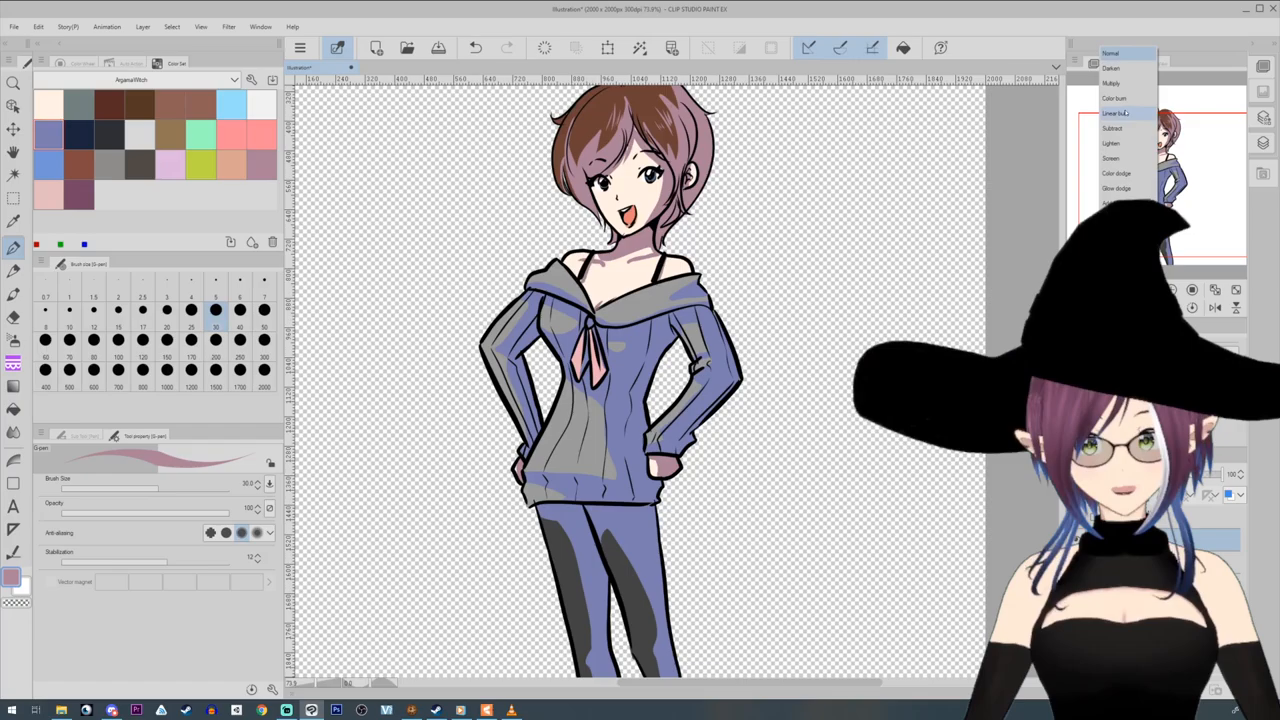
left_click(1112, 113)
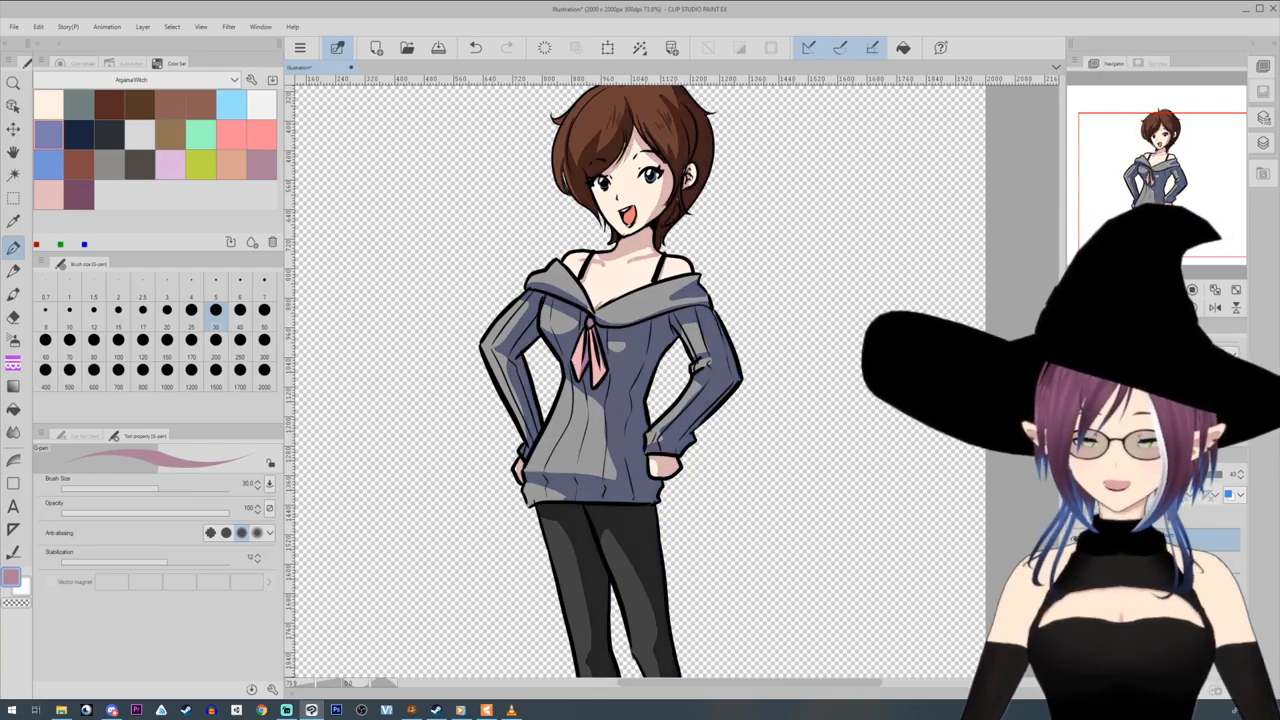